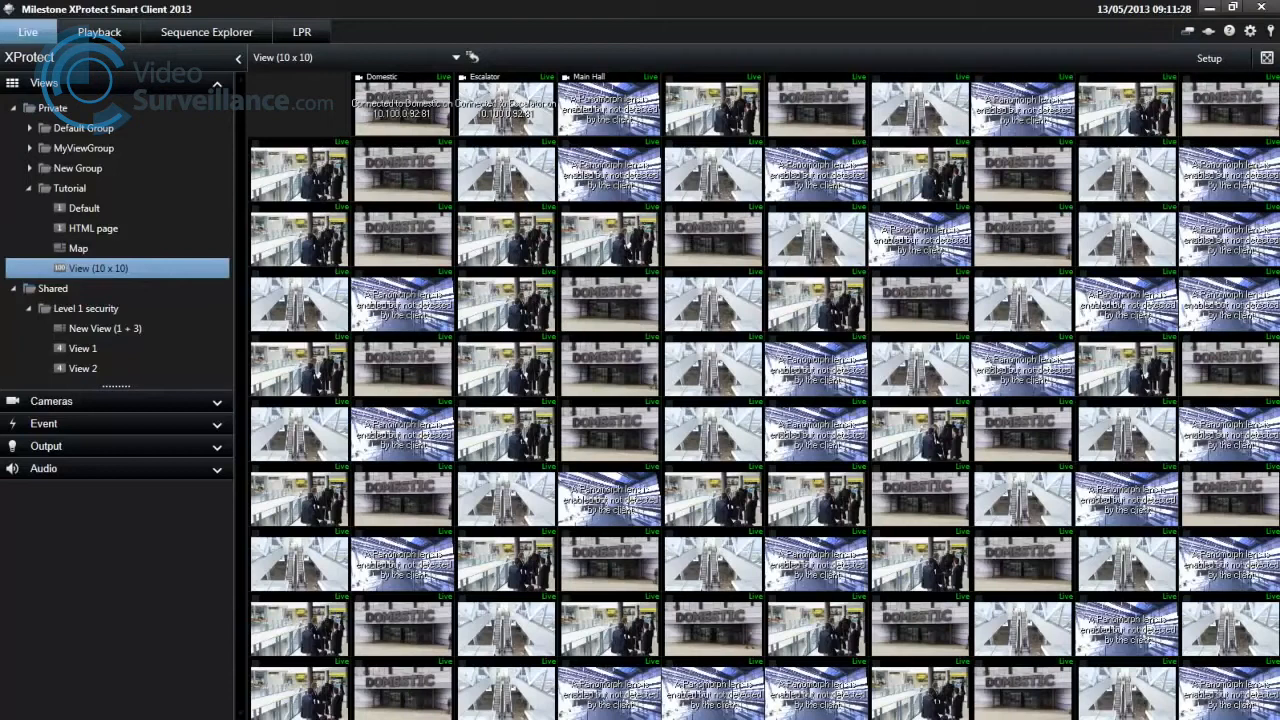
# Step: Show the Default view with the single live Domestic camera instead of the 10x10 grid
pyautogui.click(92, 228)
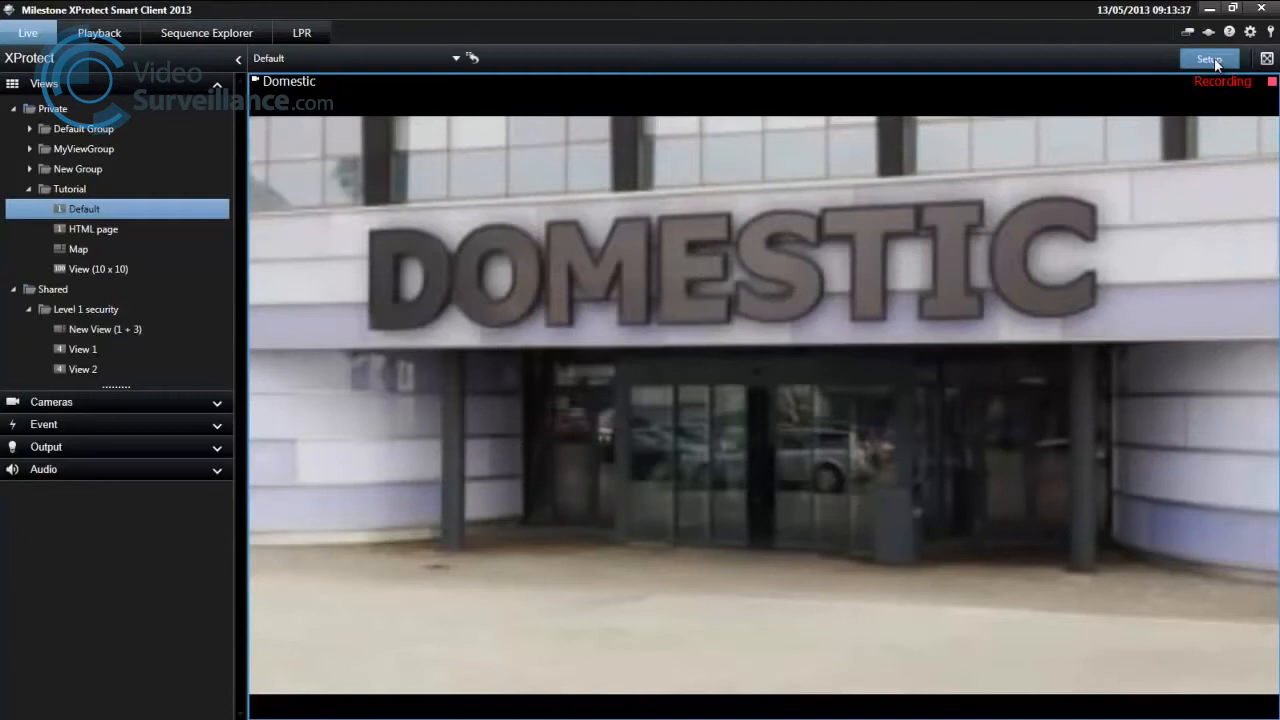
# Step: Enter setup mode and create a new 4:3 2x2 view named 'test' under Tutorial
pyautogui.click(1208, 58)
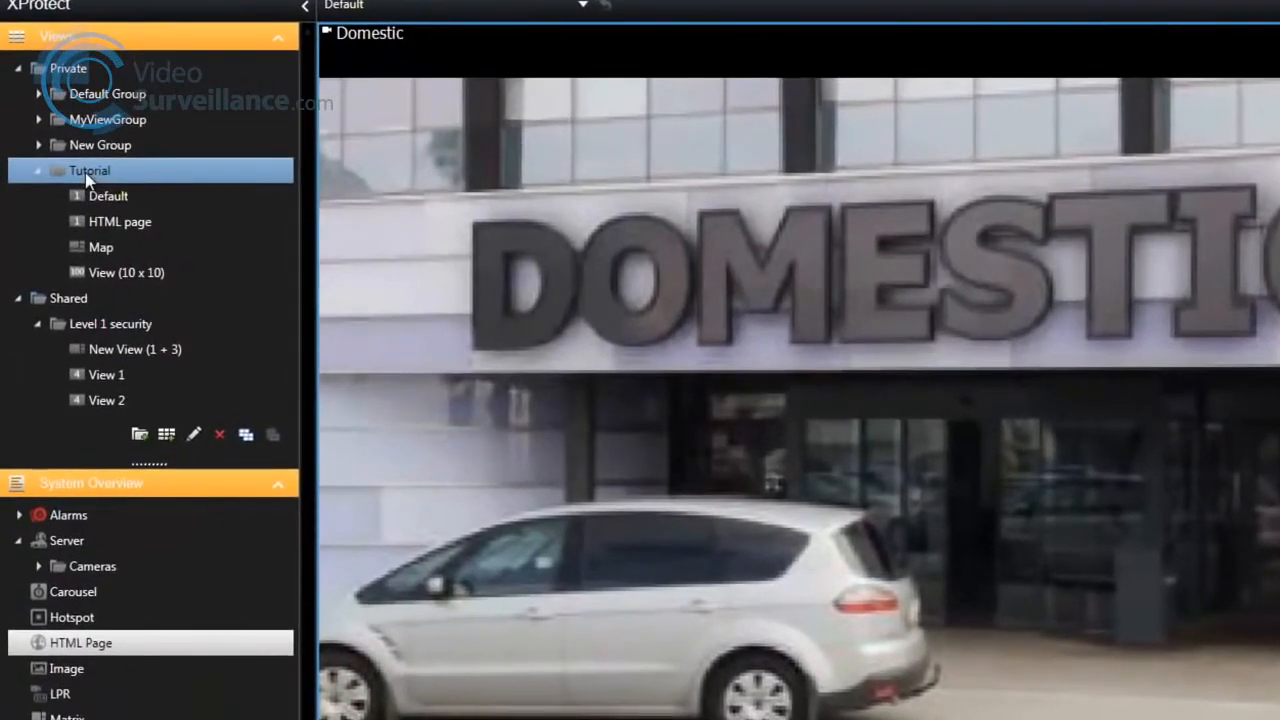
pyautogui.moveTo(140, 434)
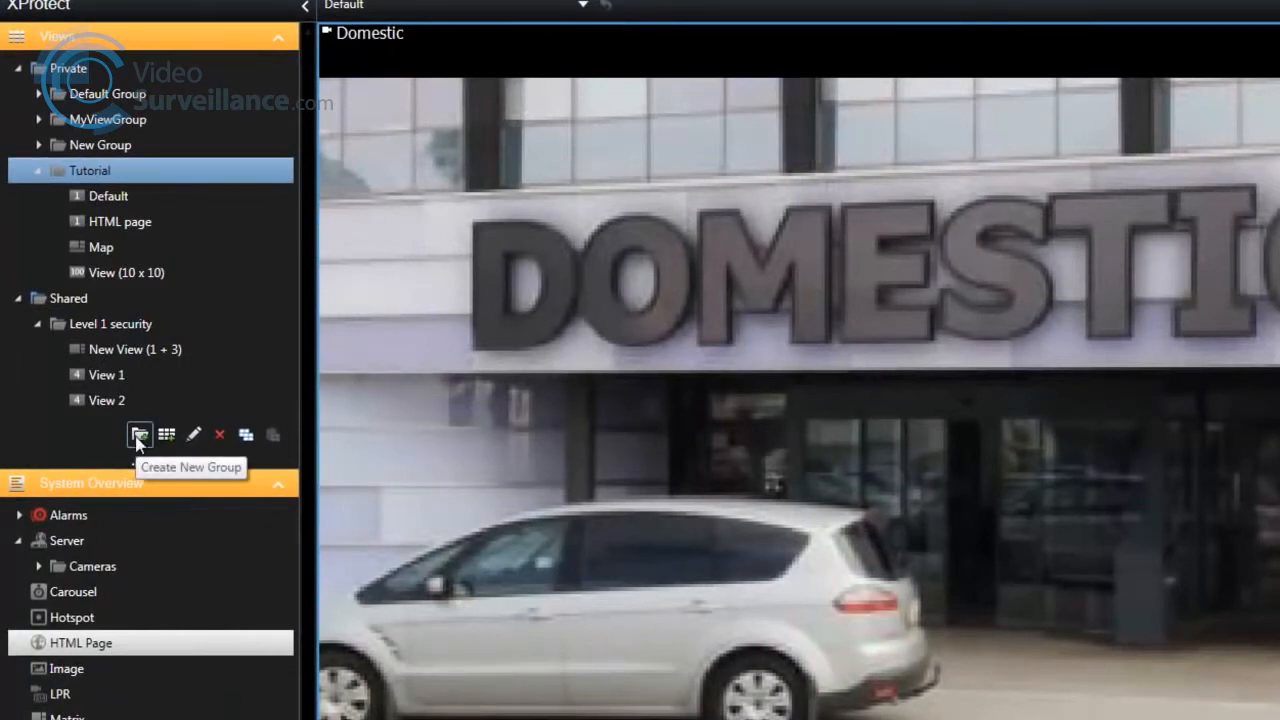
pyautogui.click(168, 434)
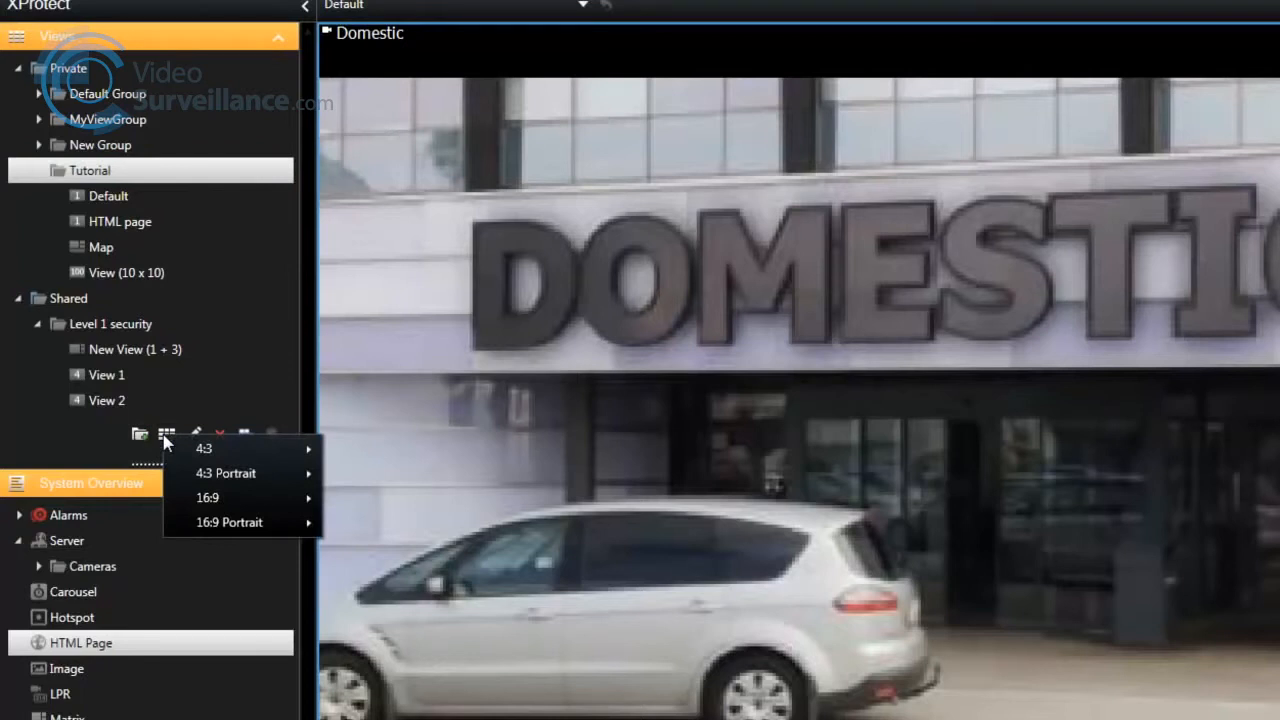
pyautogui.moveTo(168, 442)
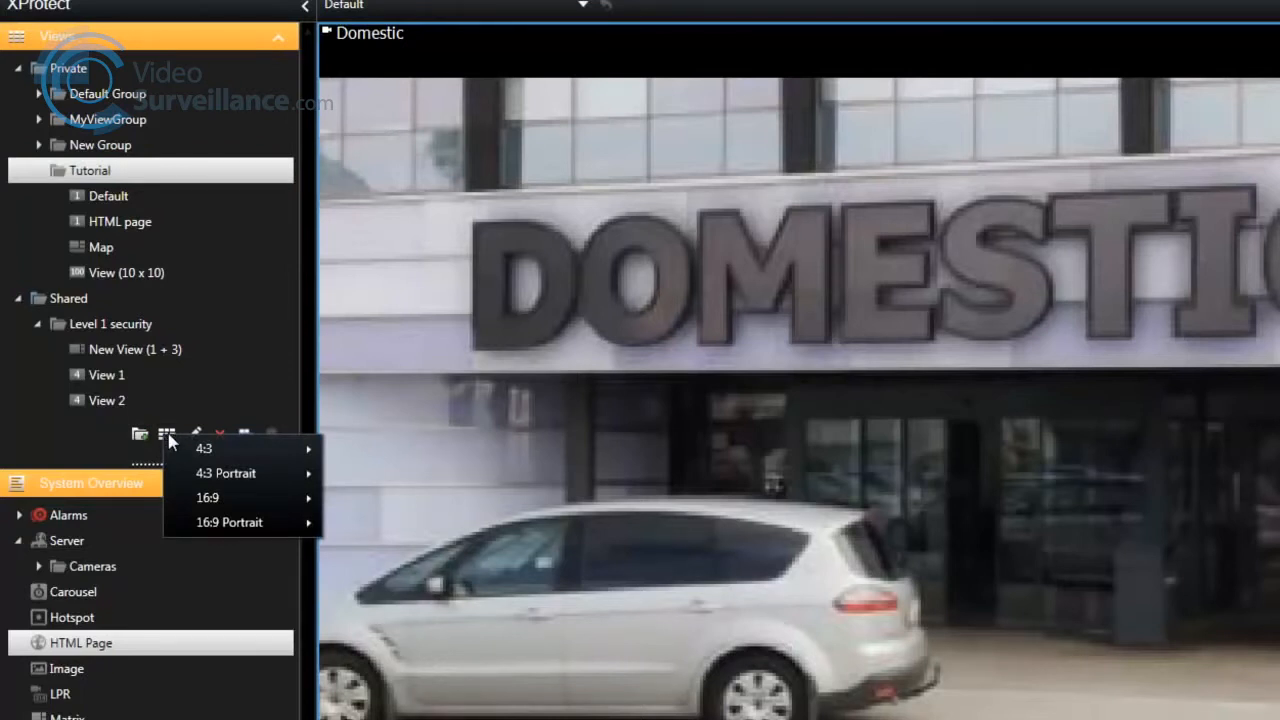
pyautogui.moveTo(204, 448)
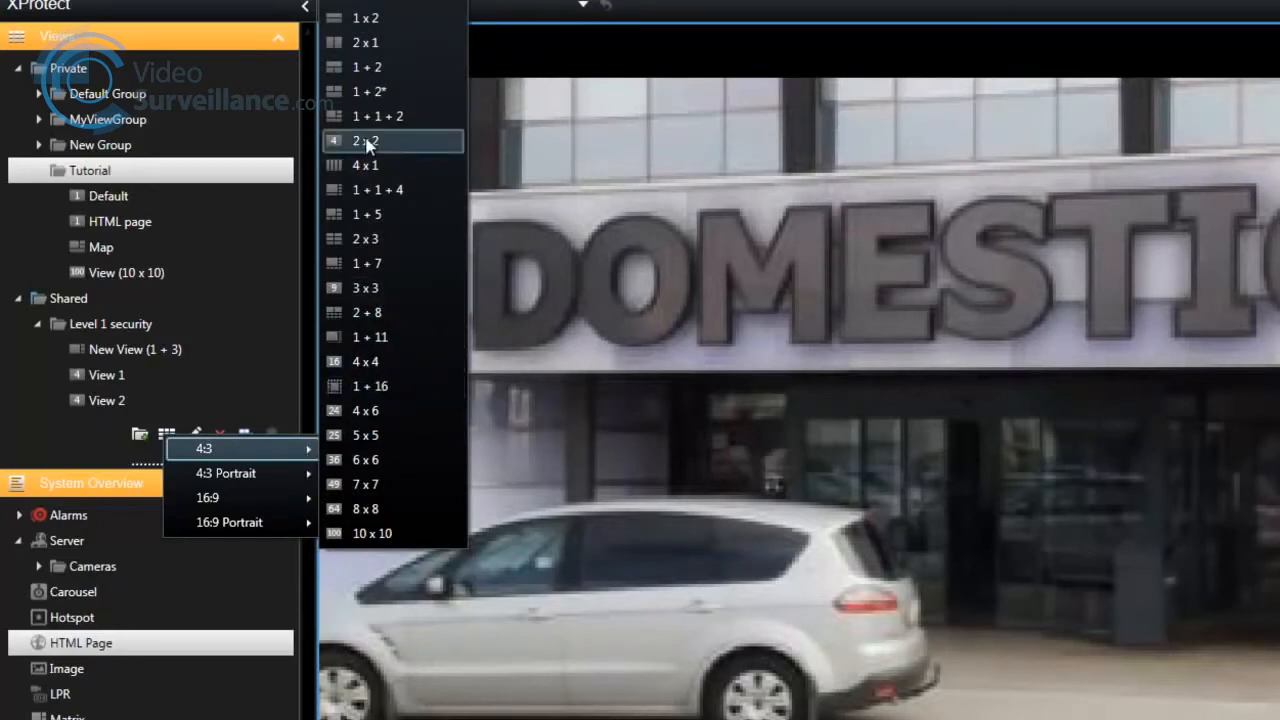
pyautogui.click(364, 140)
pyautogui.write('test')
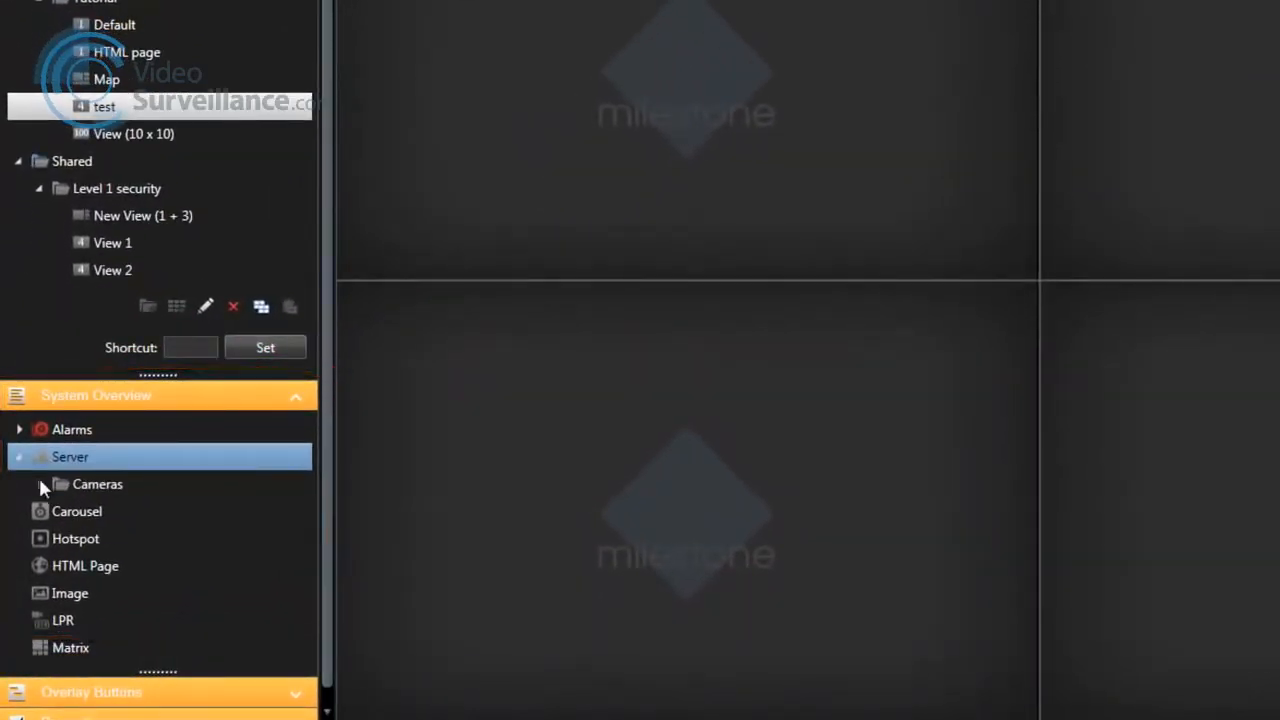
# Step: Expand Server > Cameras and place Check In, Domestic, Escalator and Main Hall in the four tiles
pyautogui.click(60, 484)
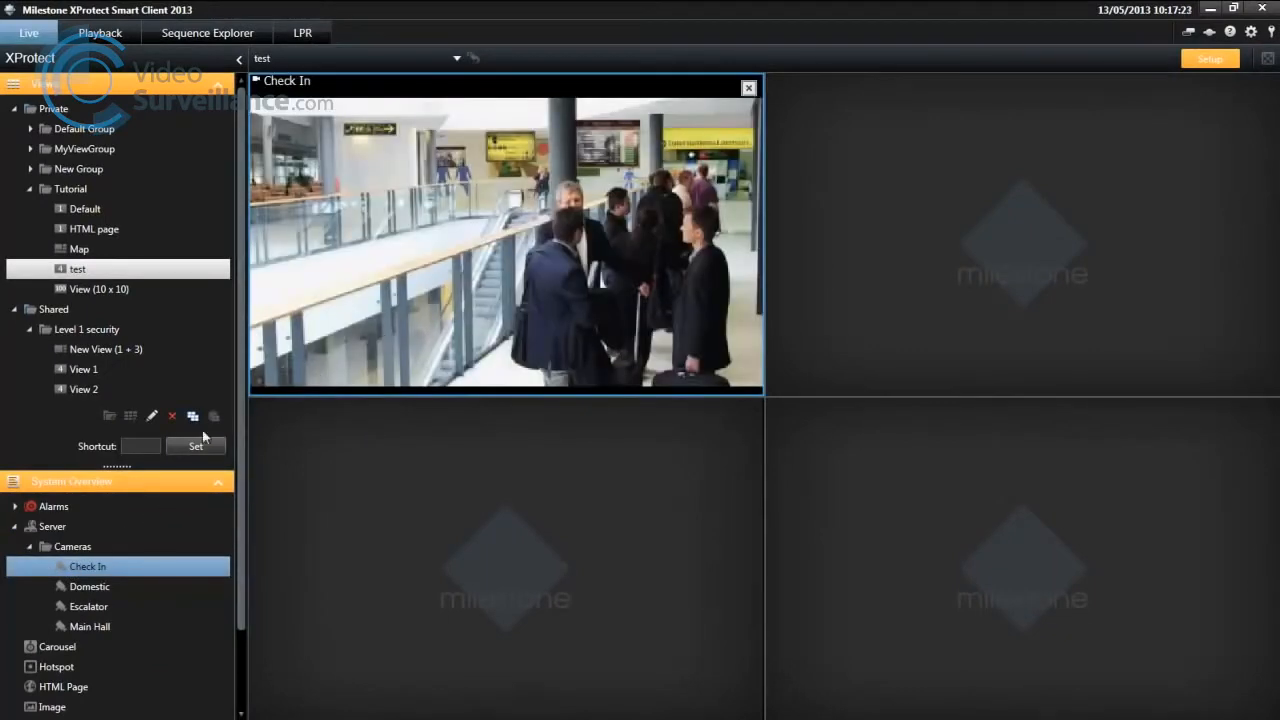
pyautogui.click(72, 546)
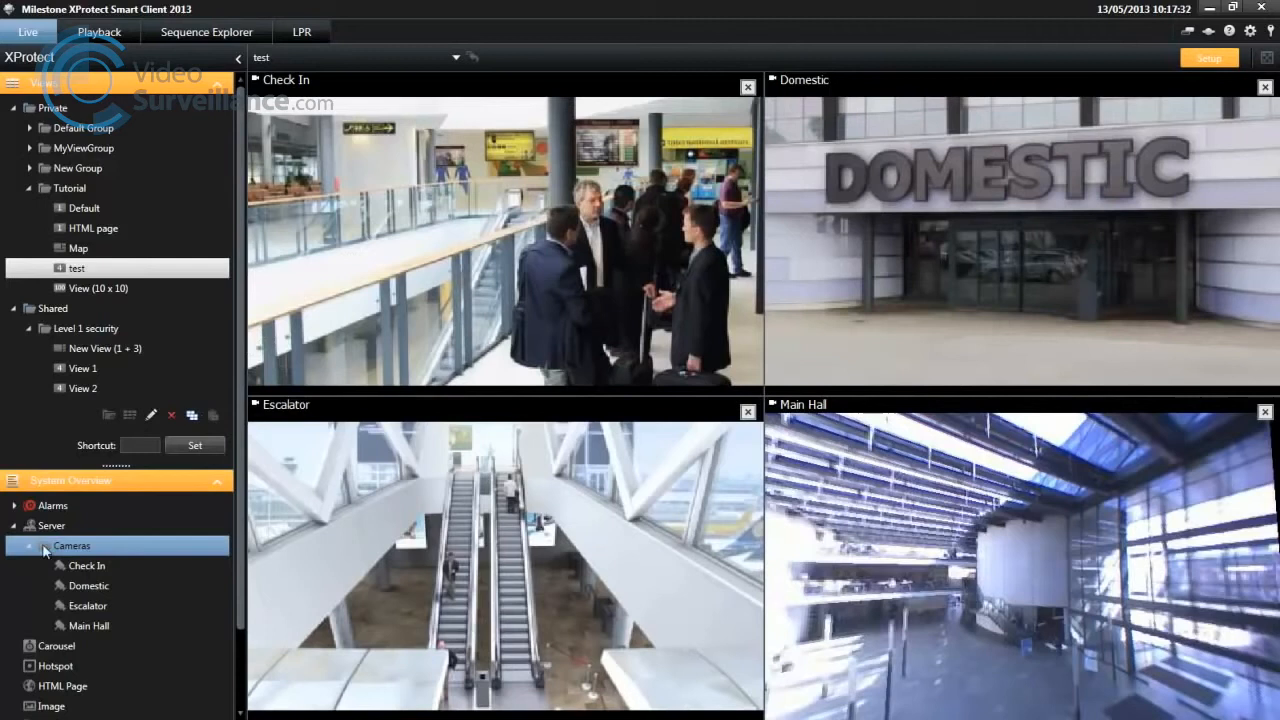
pyautogui.click(28, 544)
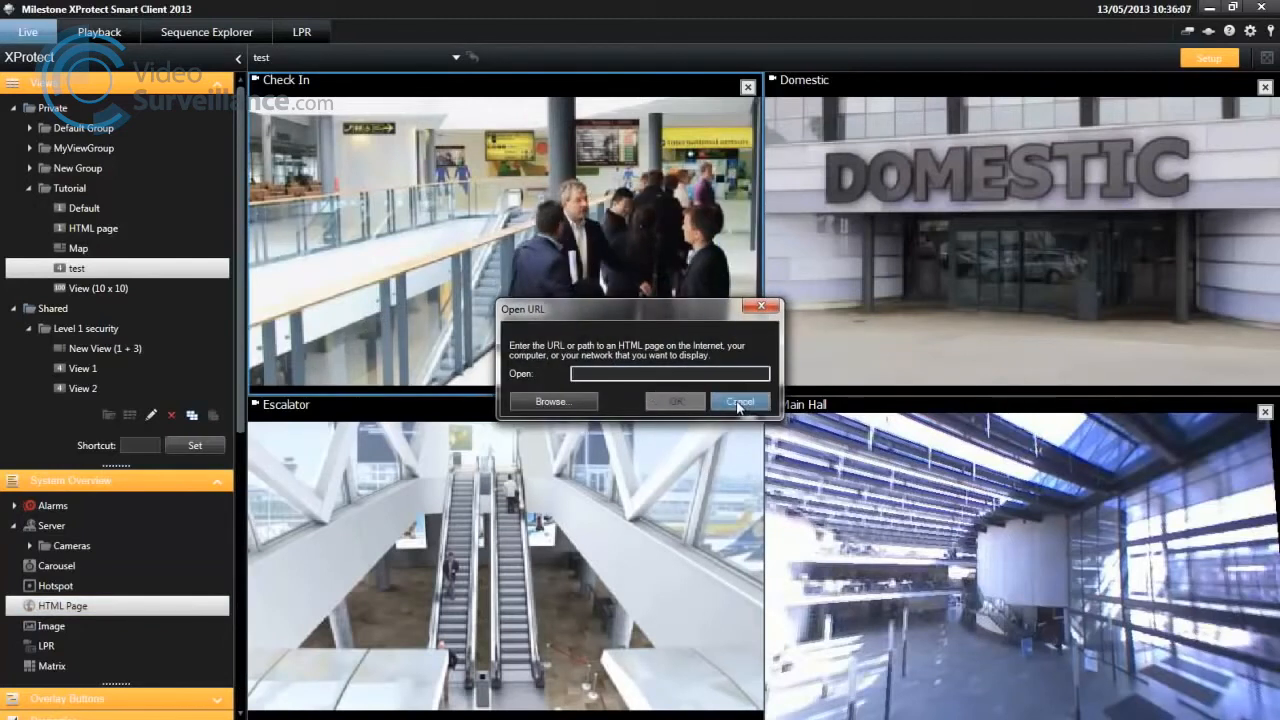
# Step: Cancel the Open URL dialog so no web page is added to the view
pyautogui.click(740, 400)
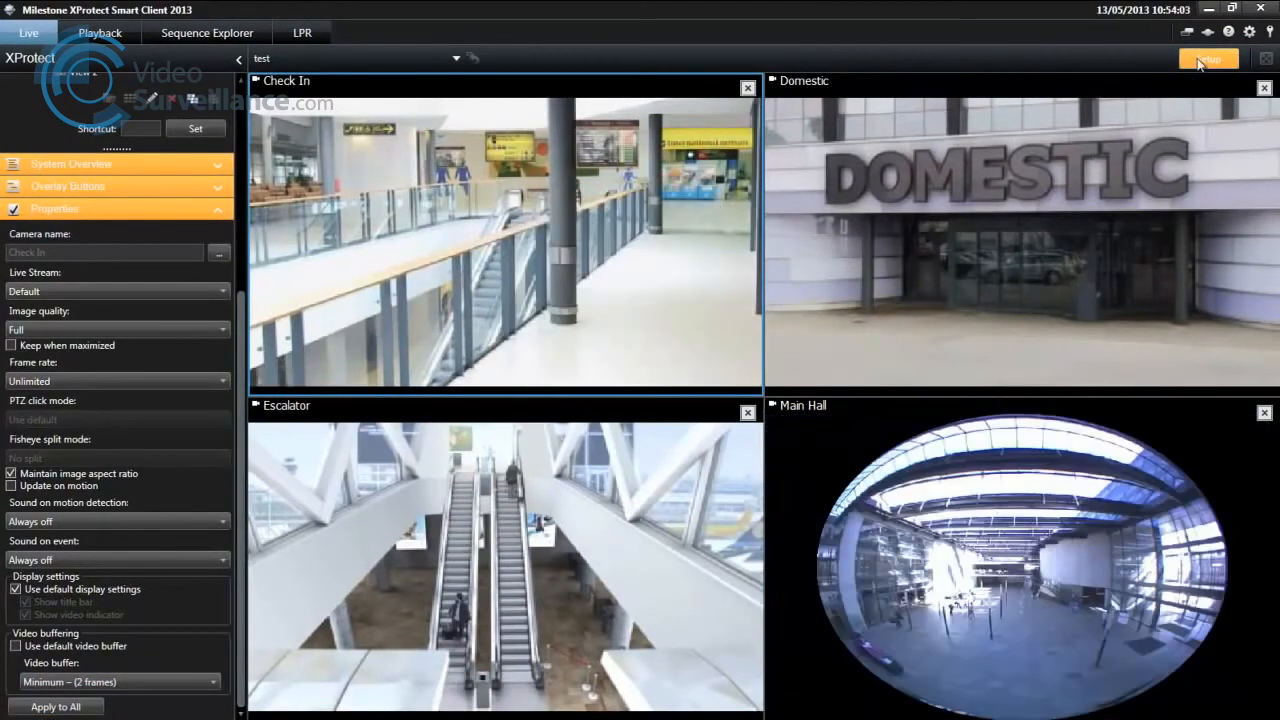
# Step: Leave setup mode and show Check In in the fourth tile in place of Main Hall
pyautogui.click(1208, 58)
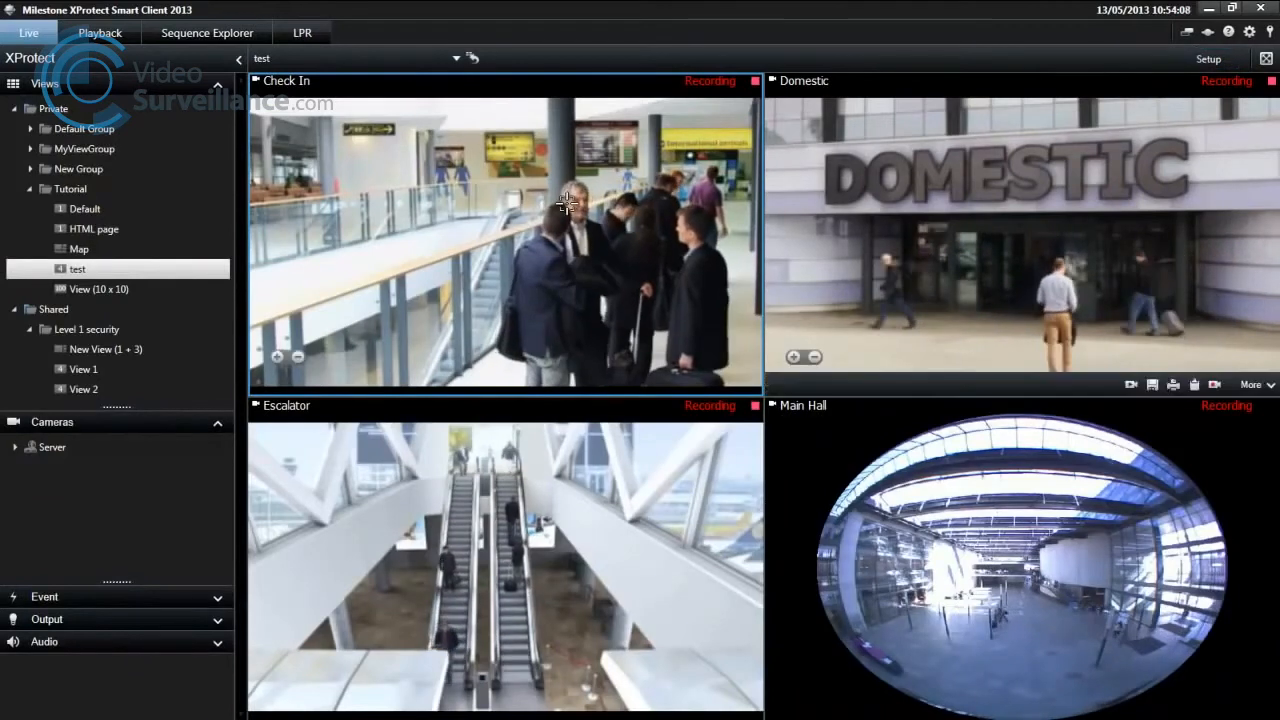
pyautogui.doubleClick(504, 240)
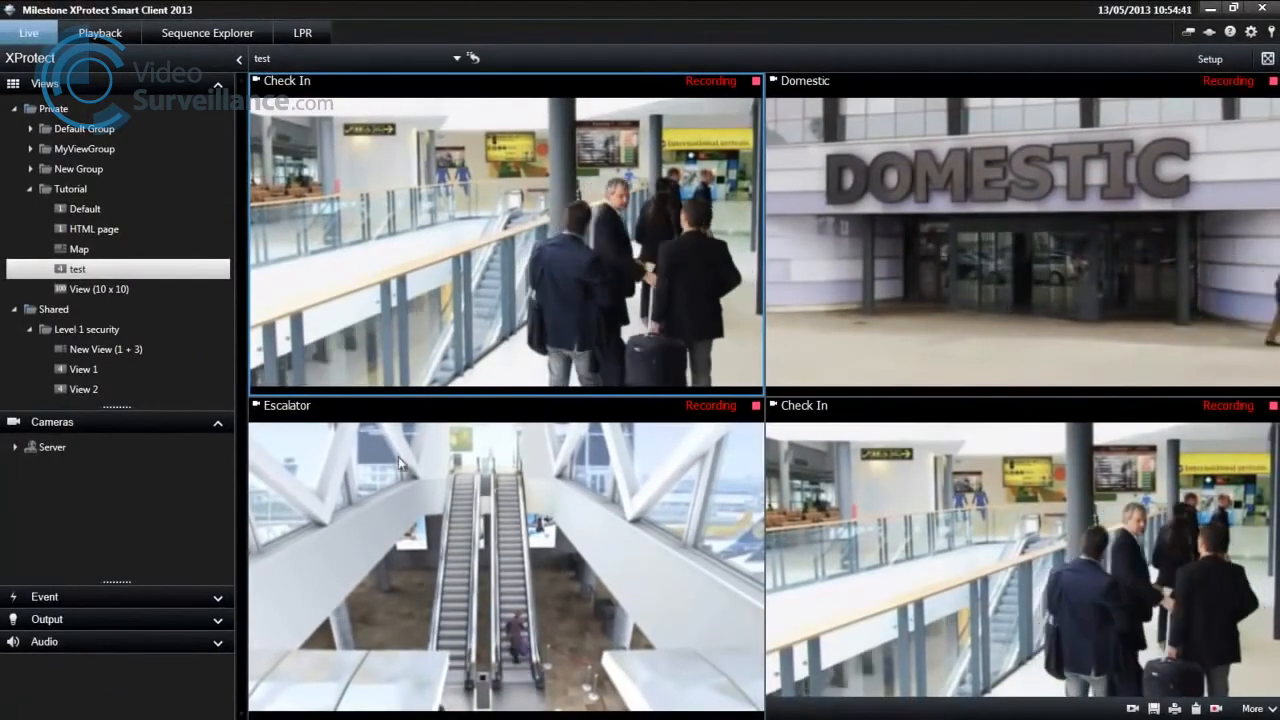
# Step: Expand the server's camera list and put Escalator into the bottom-right tile
pyautogui.click(52, 448)
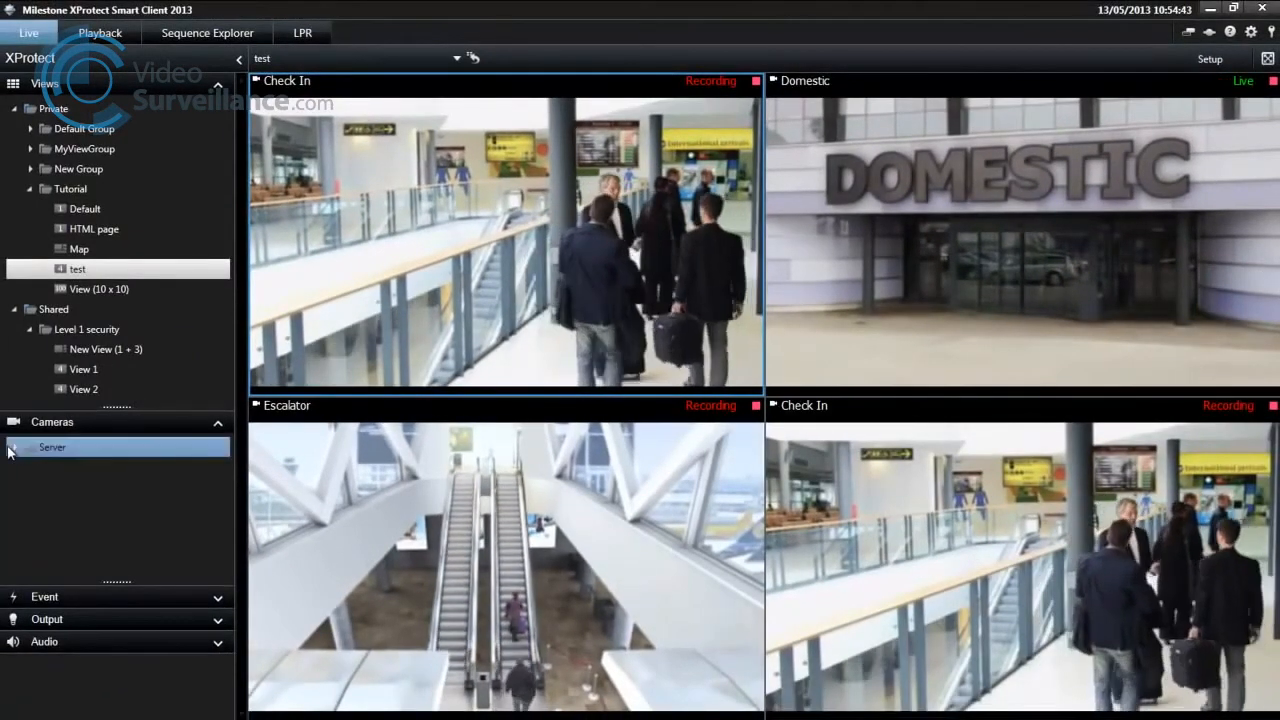
pyautogui.click(28, 448)
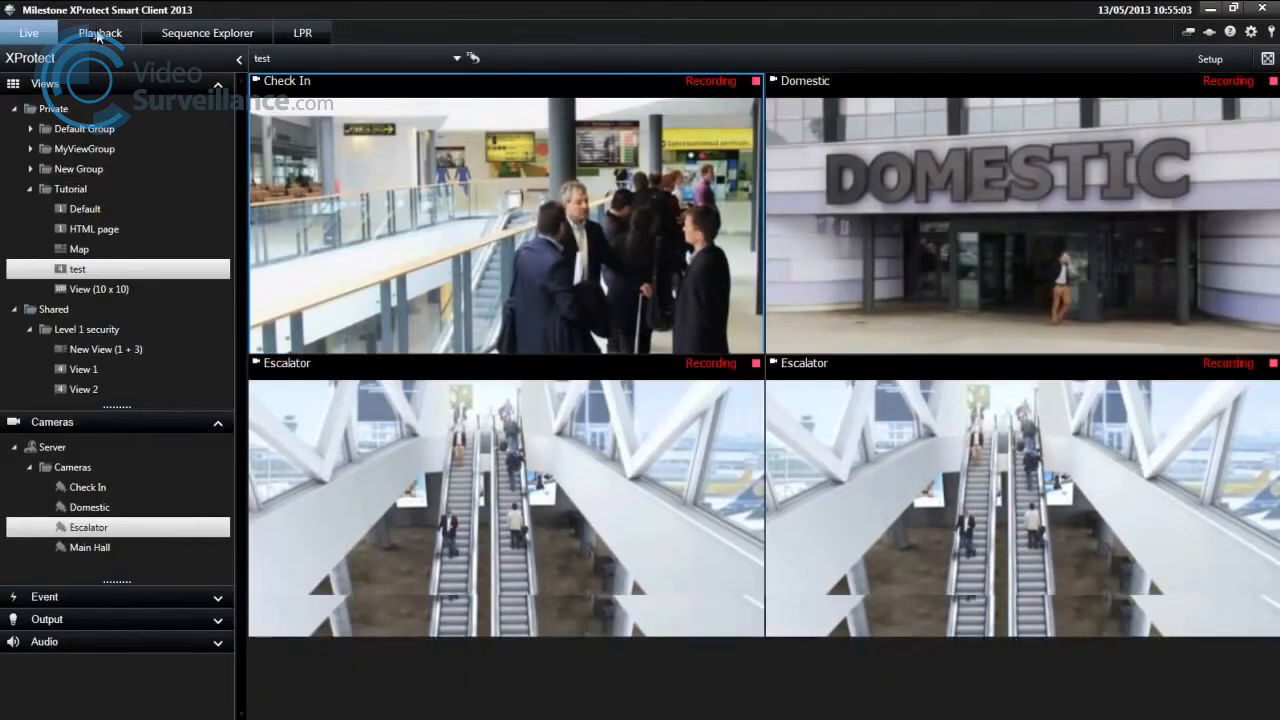
# Step: Visit Playback, return to Live, and reload the test view to restore its saved cameras
pyautogui.click(100, 32)
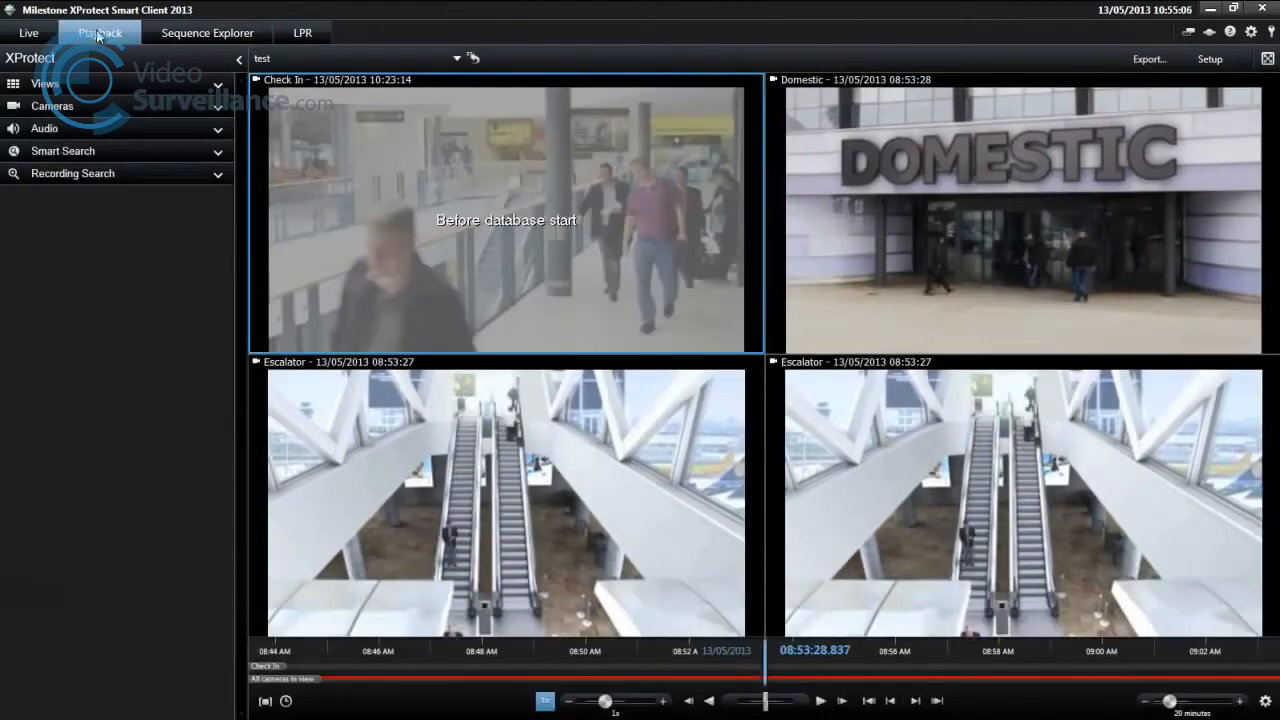
pyautogui.click(28, 32)
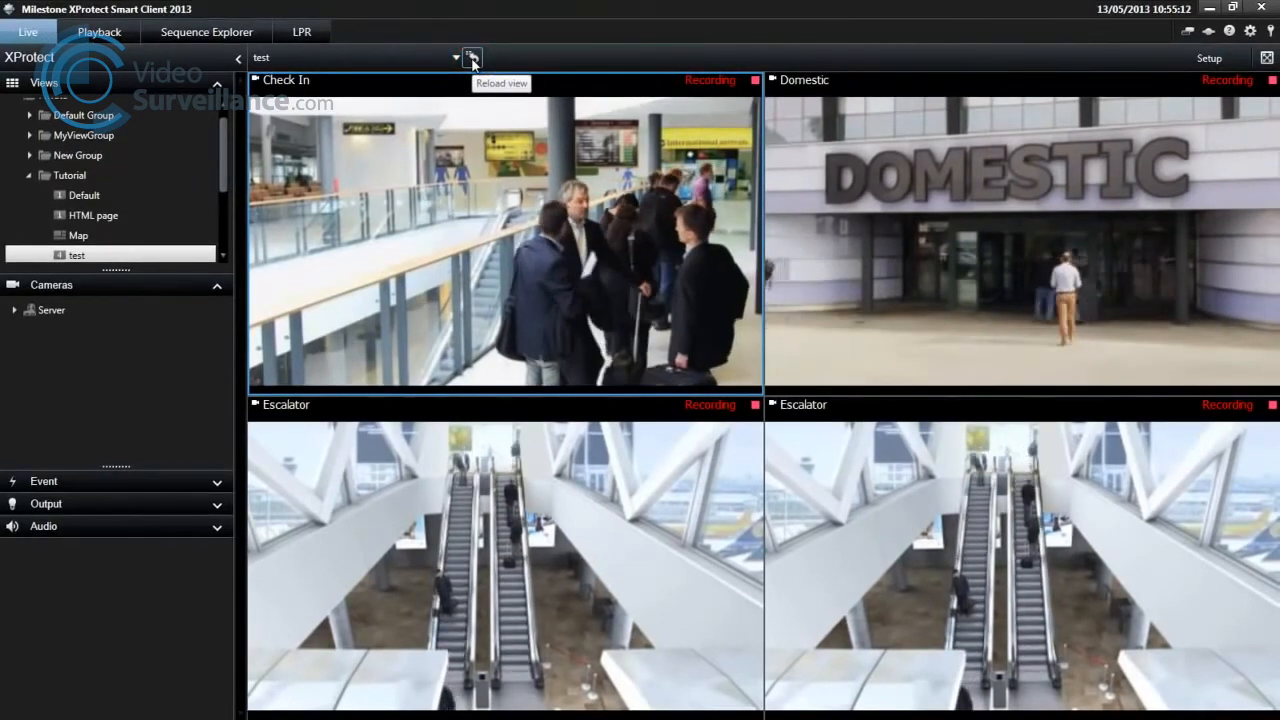
pyautogui.click(472, 56)
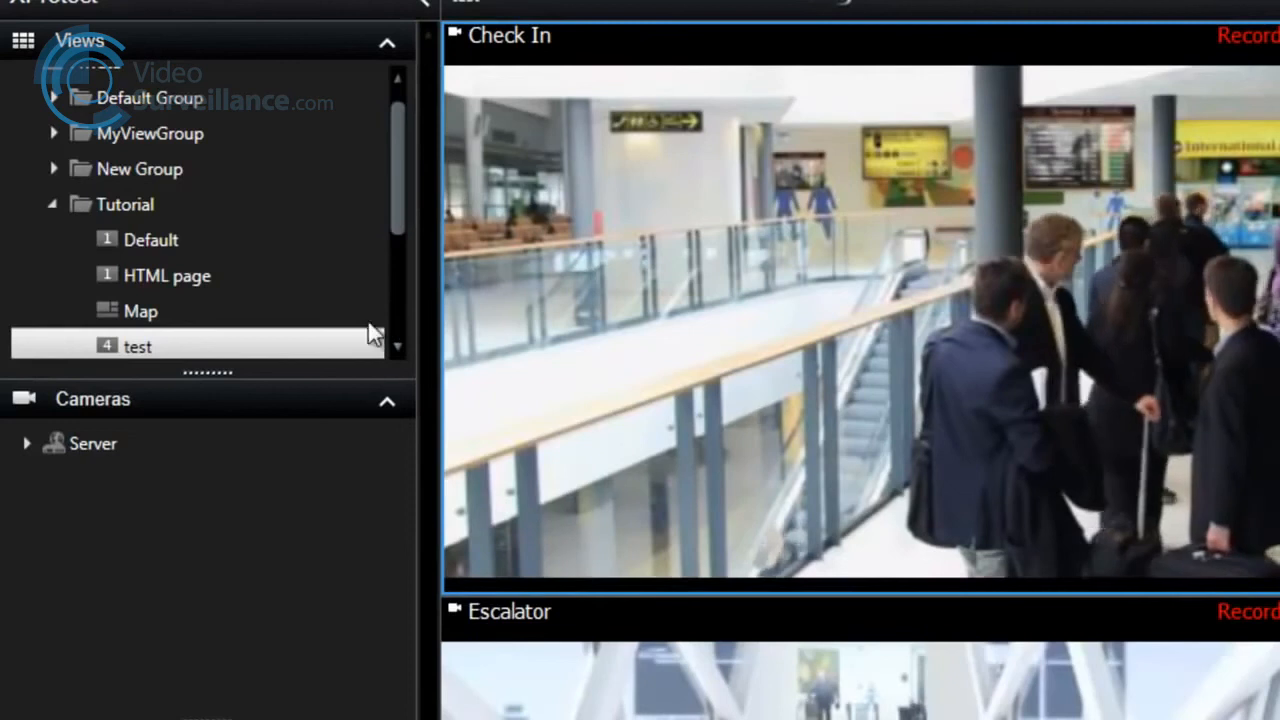
# Step: Send the test view to Secondary Display 1 and take that display out of full screen
pyautogui.rightClick(136, 346)
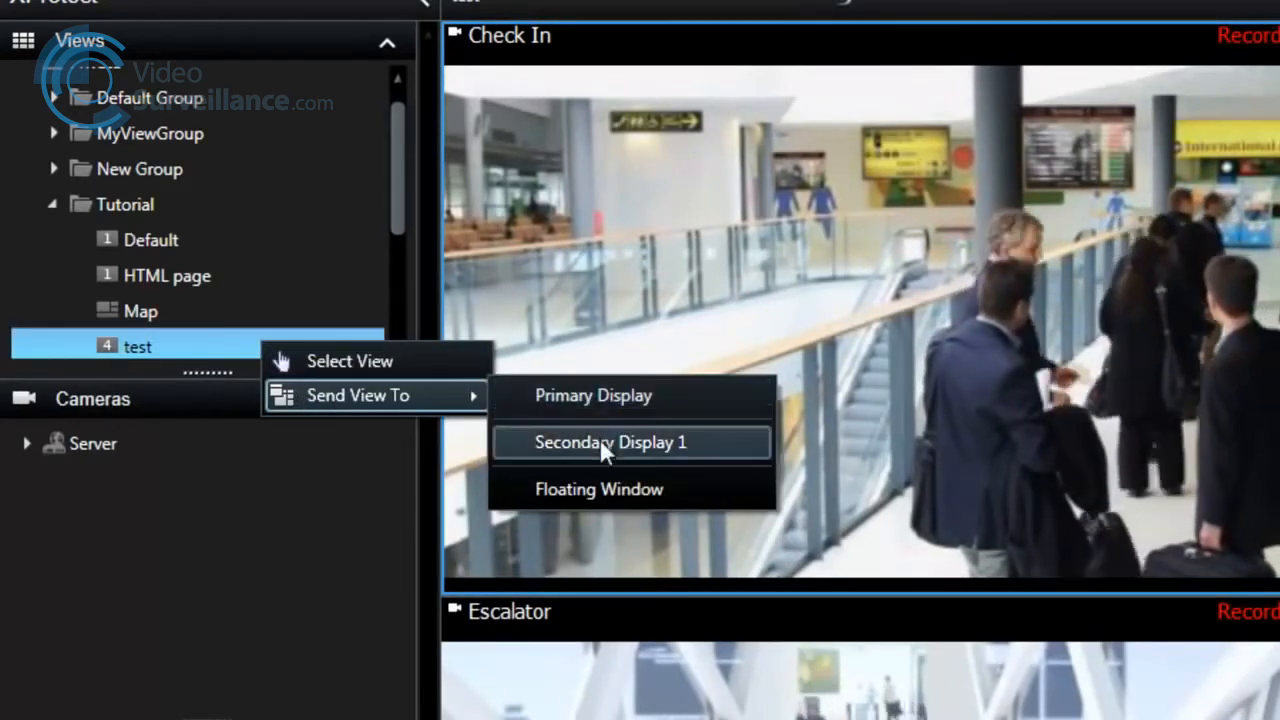
pyautogui.click(612, 442)
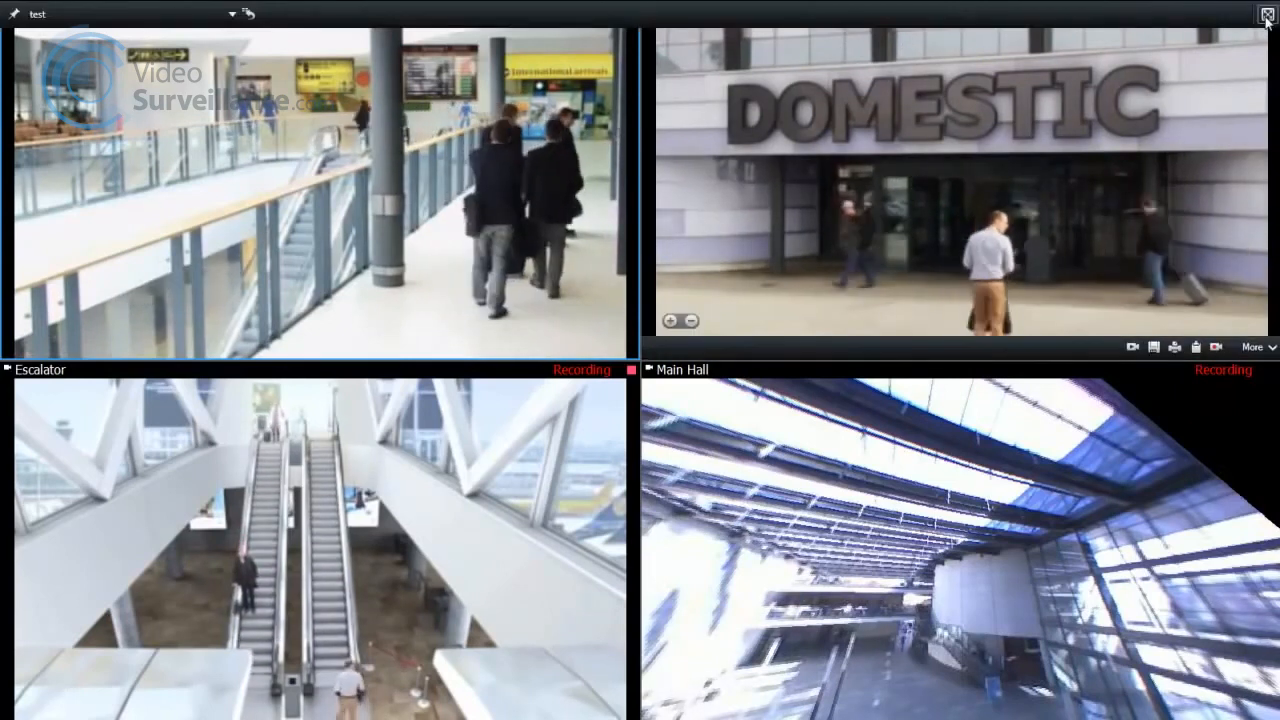
pyautogui.moveTo(1268, 14)
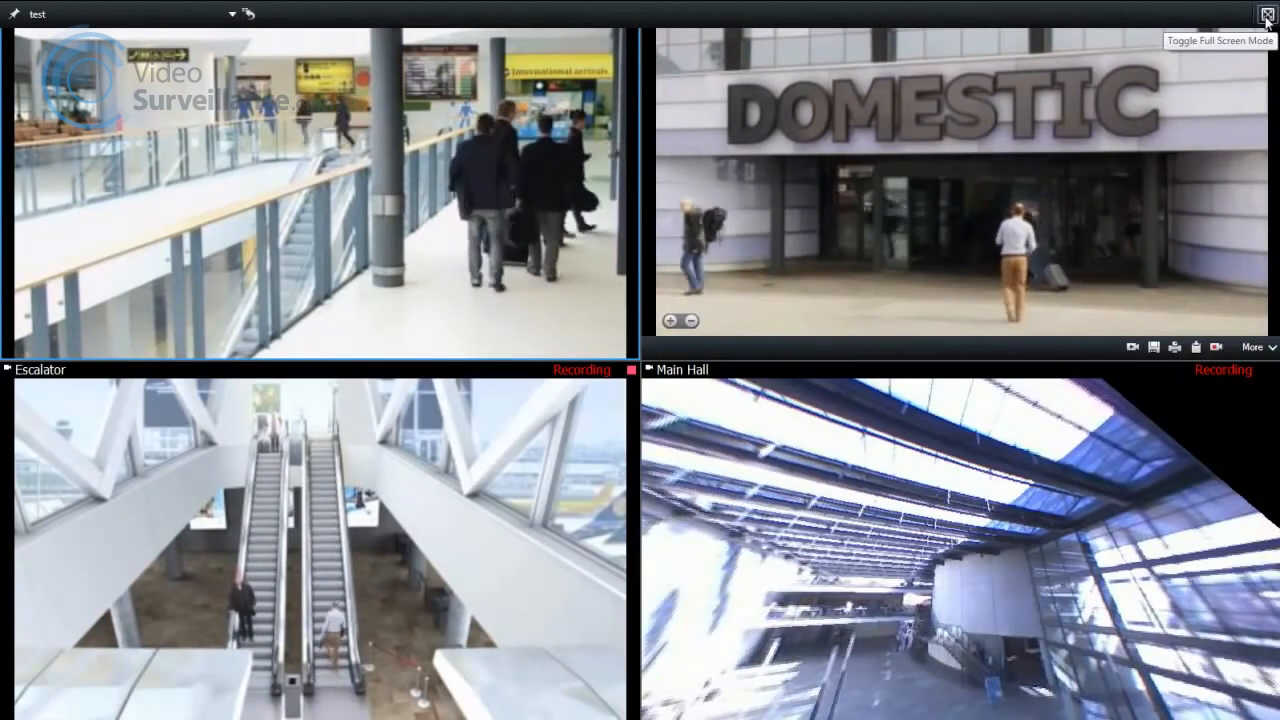
pyautogui.click(1268, 14)
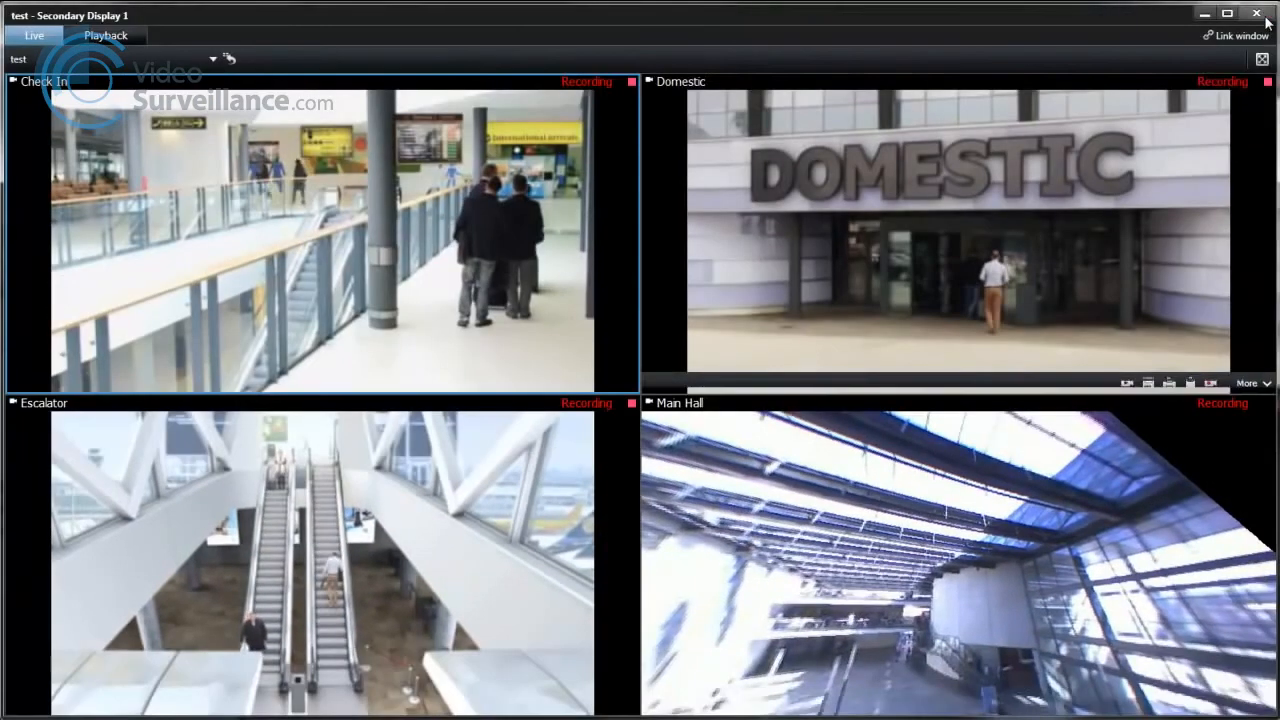